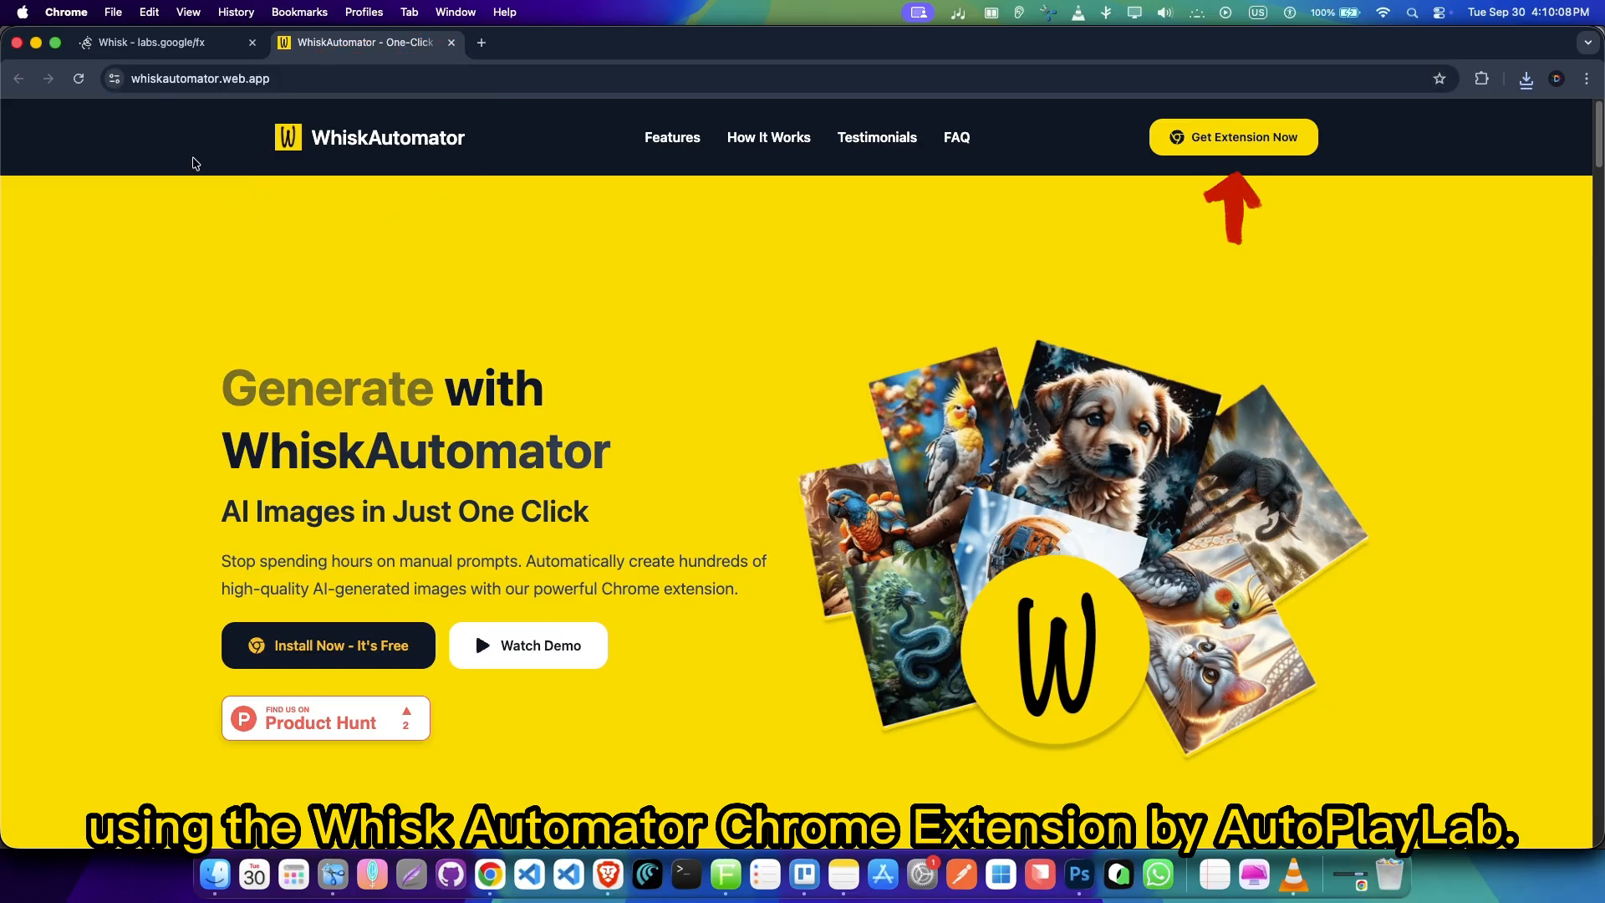
Browse the whiskautomator.web.app landing page and open the extension's Chrome Web Store listing via 'Try it now'.
scroll("down", 3)
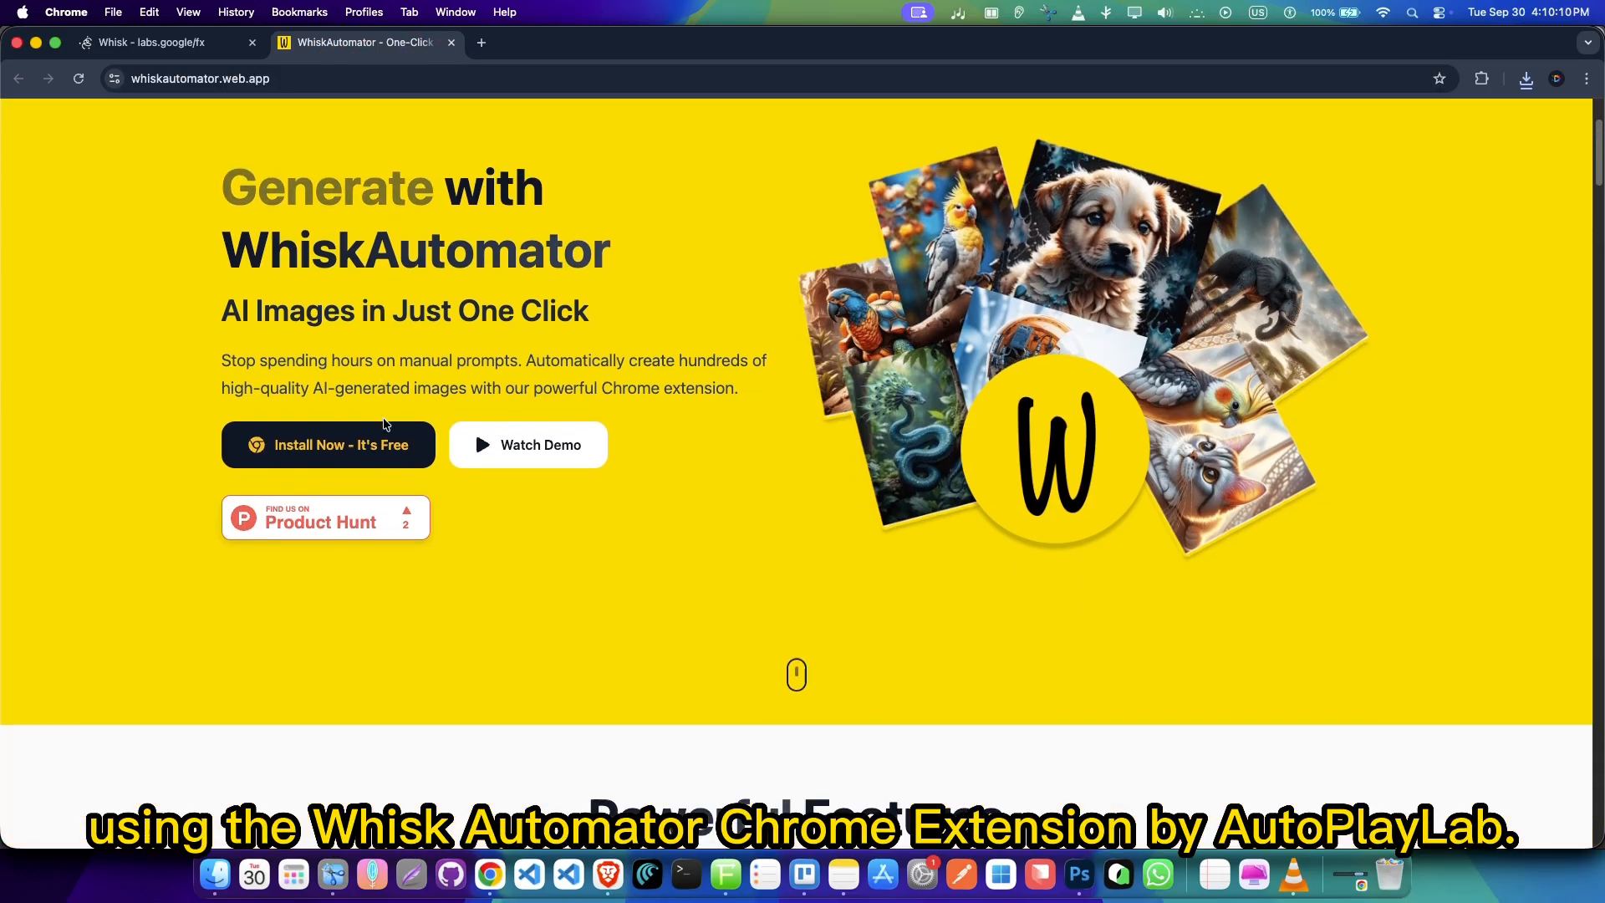
scroll("down", 3)
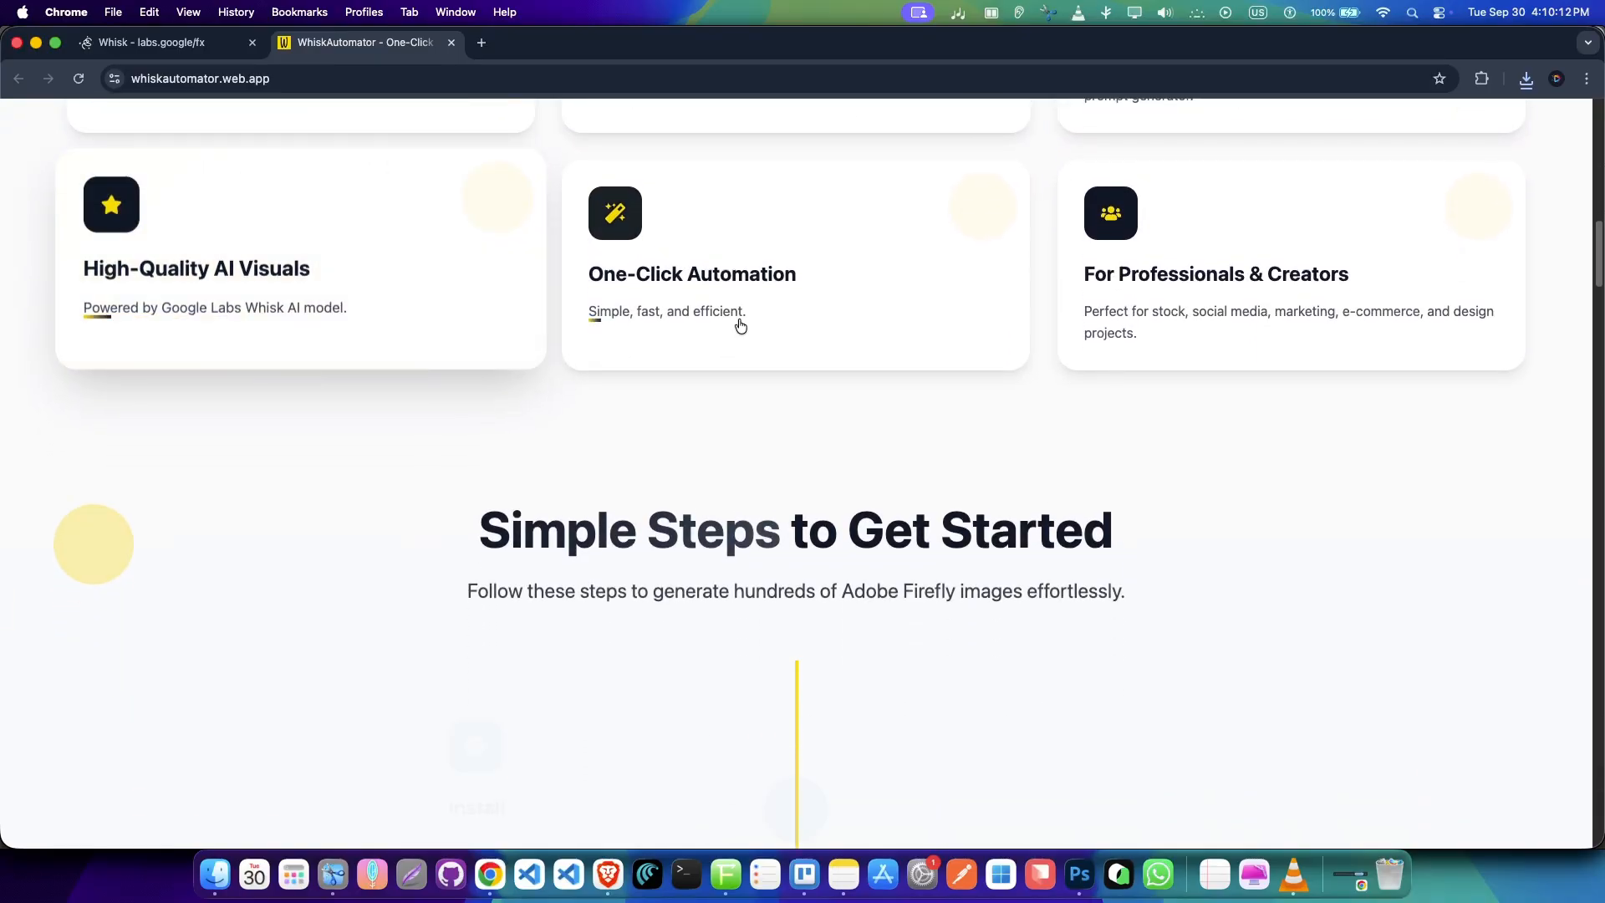
scroll("down", 3)
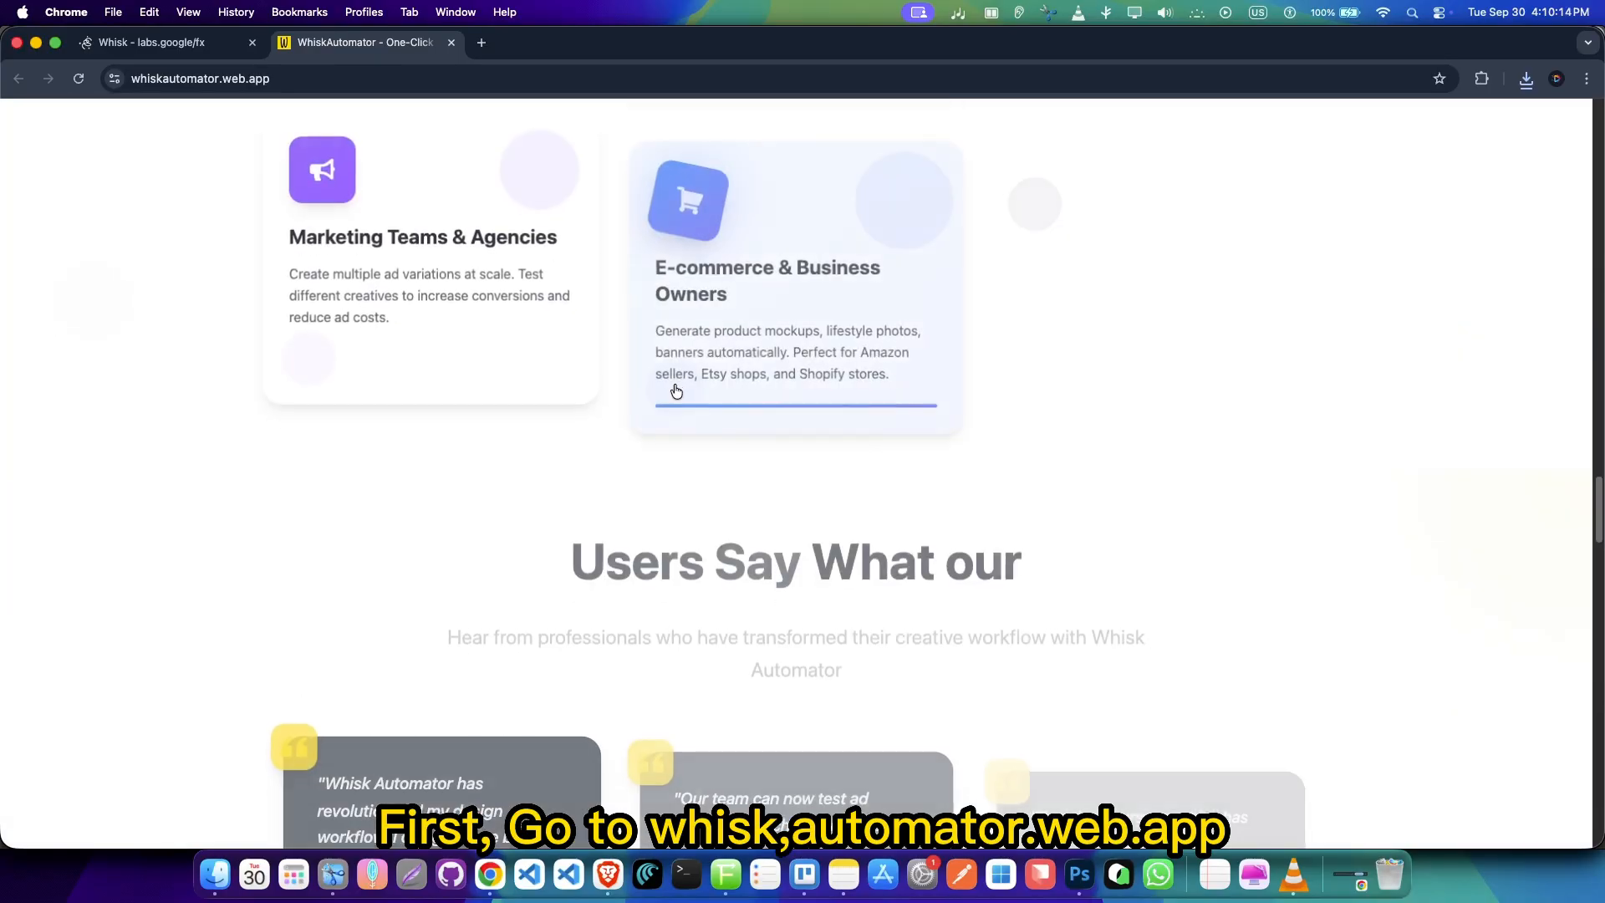
scroll("down", 3)
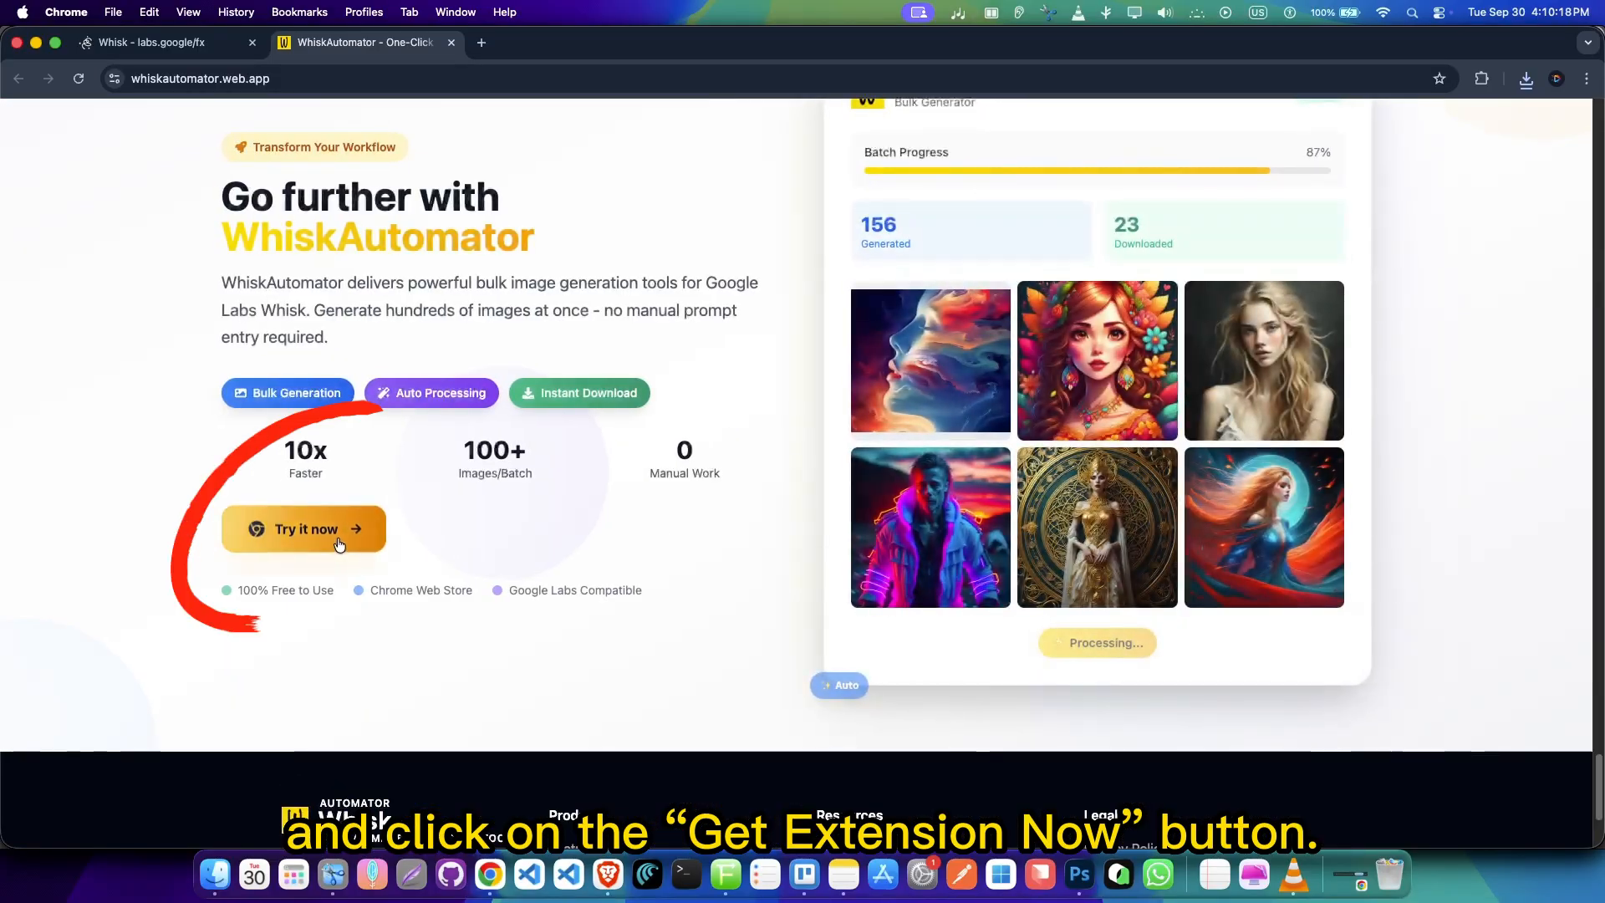
left_click(305, 529)
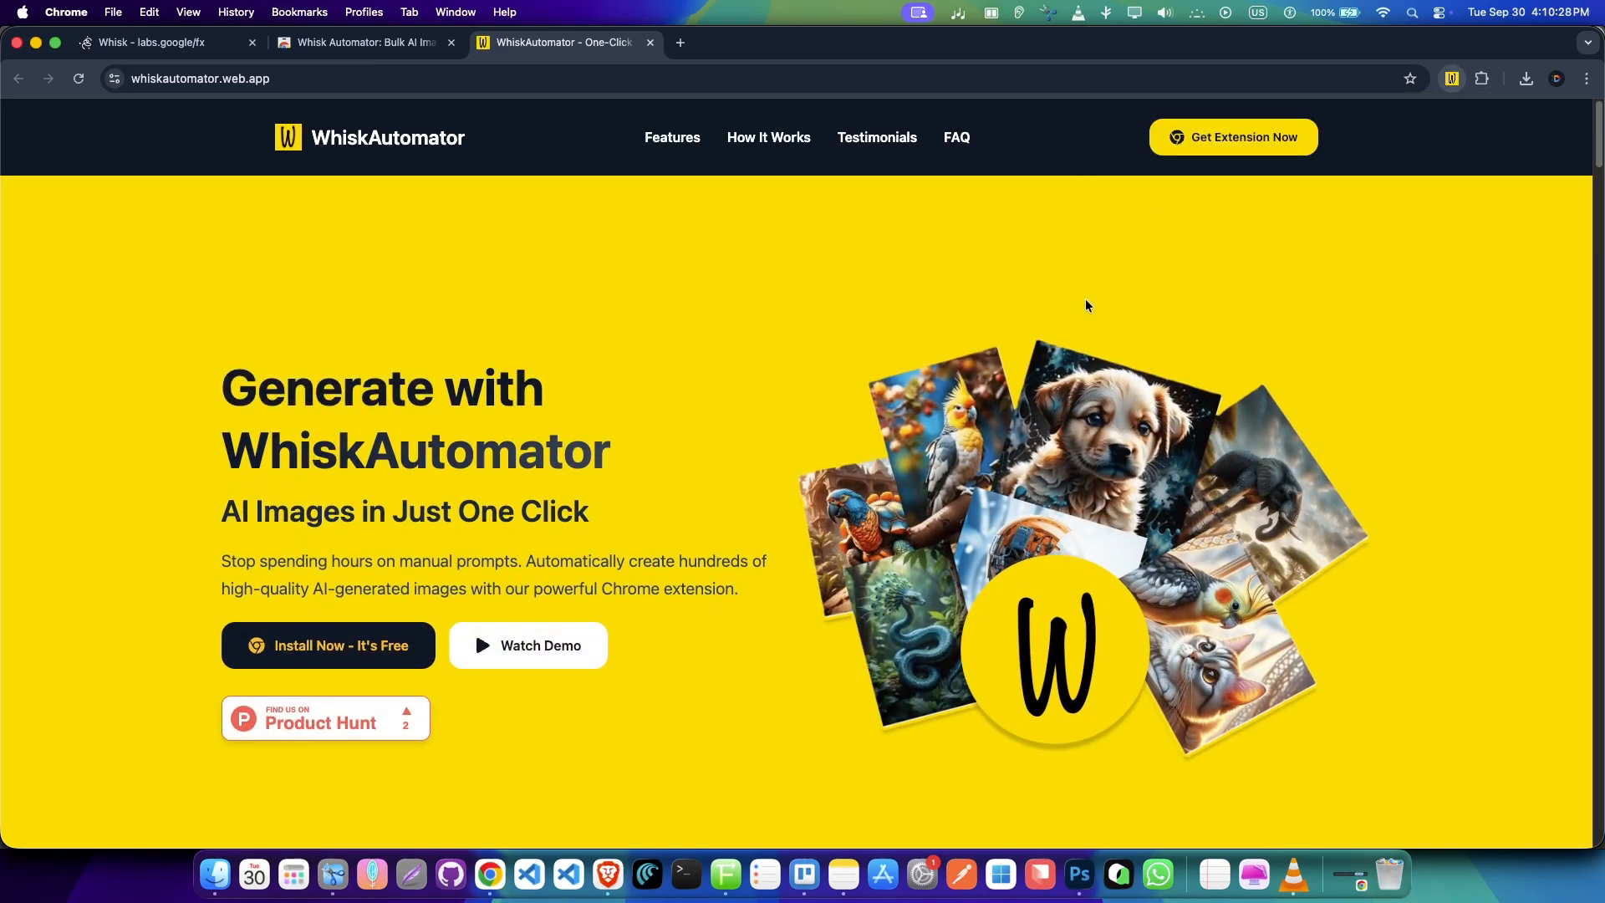
Pin Whisk Automator from the Extensions menu and open its side panel.
left_click(1480, 78)
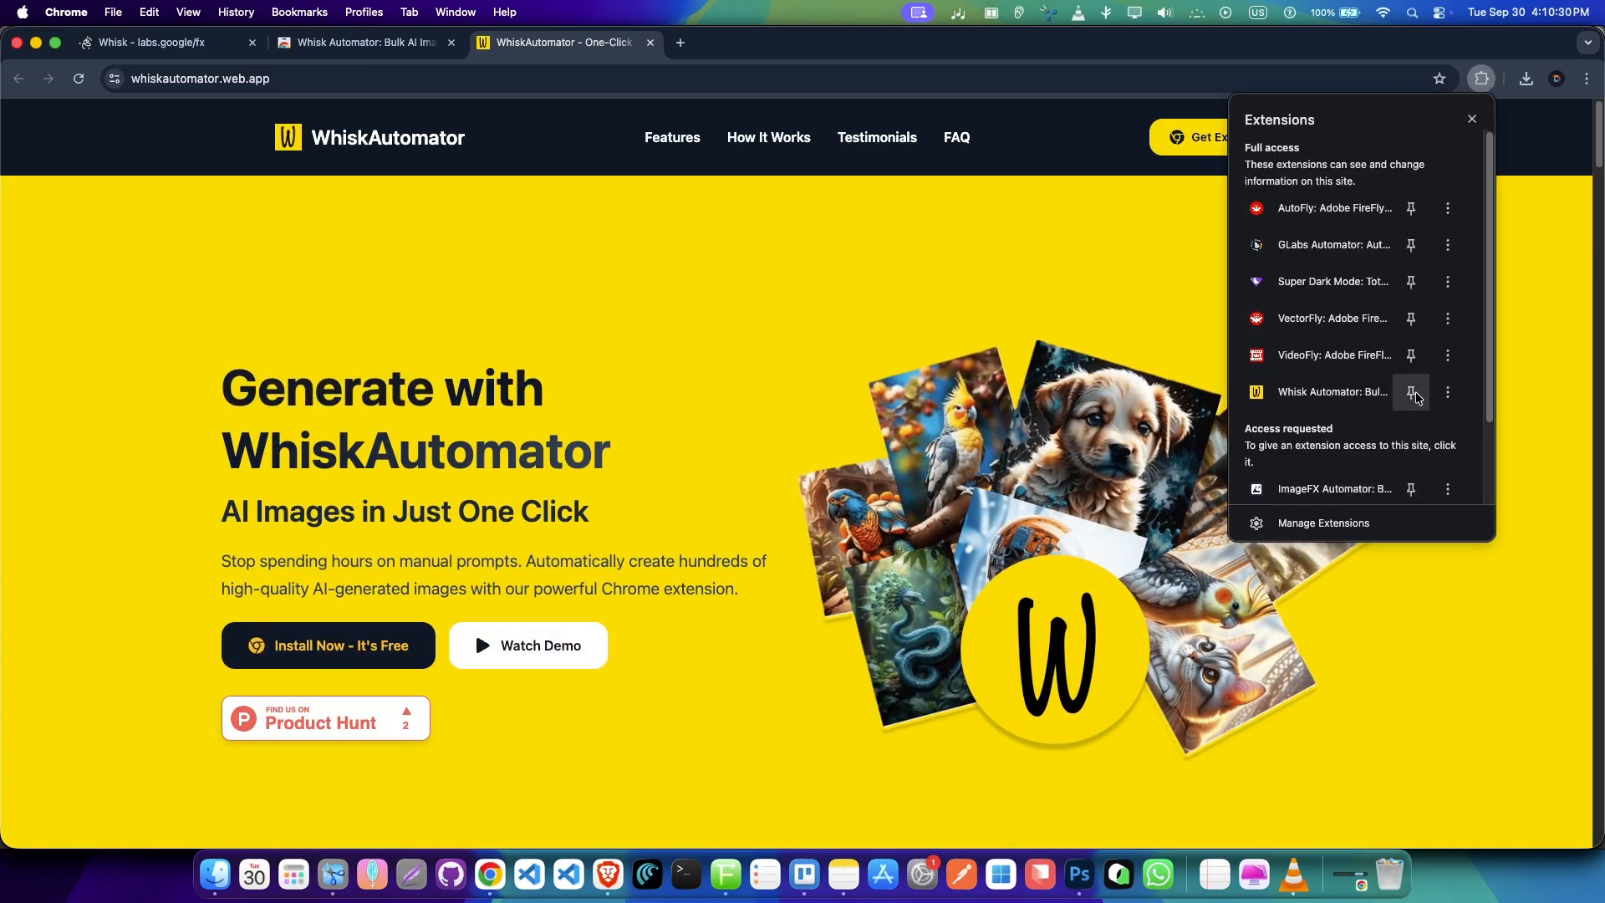
left_click(1450, 78)
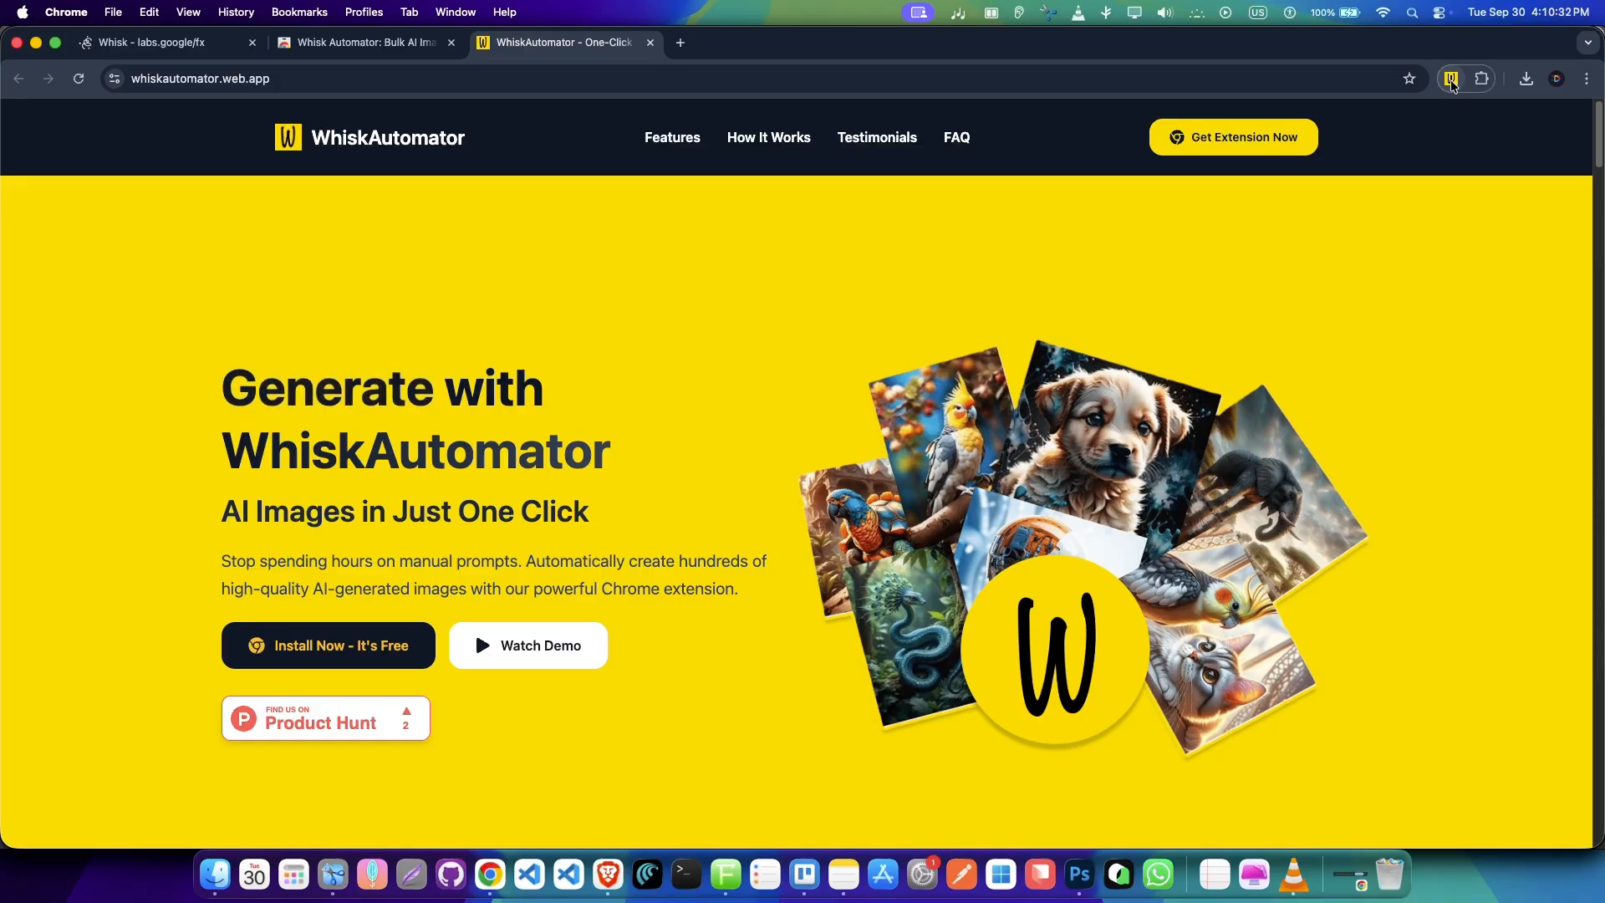
left_click(1449, 79)
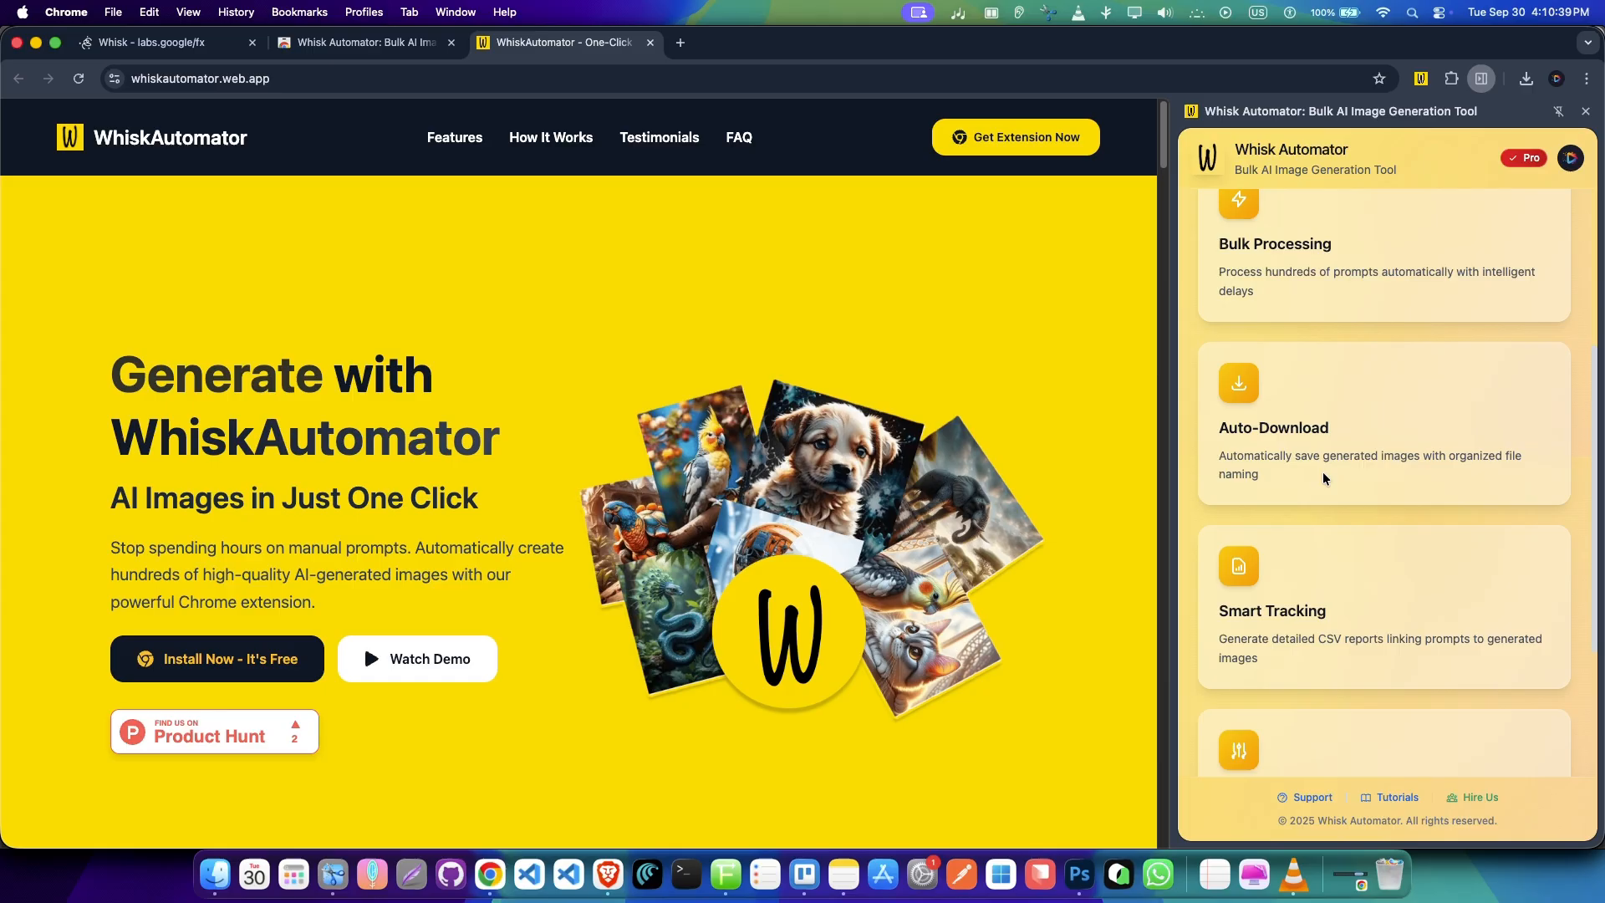
Launch the Whisk Generator and choose the 'Upload File' tab in the Whisk Prompt Manager.
left_click(1382, 704)
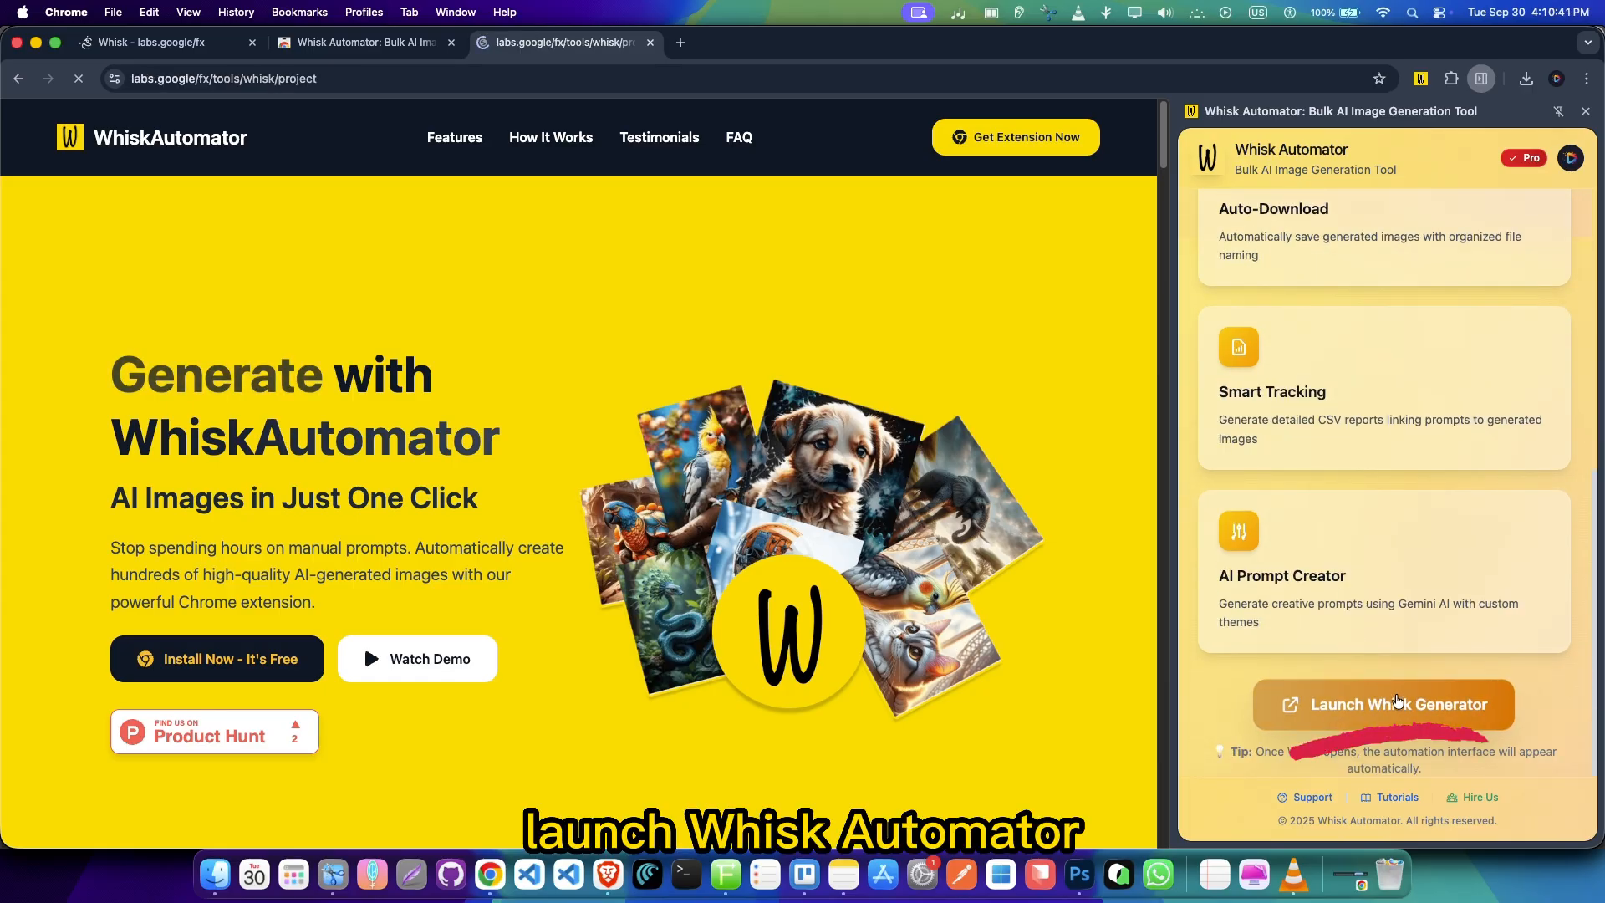
left_click(1382, 704)
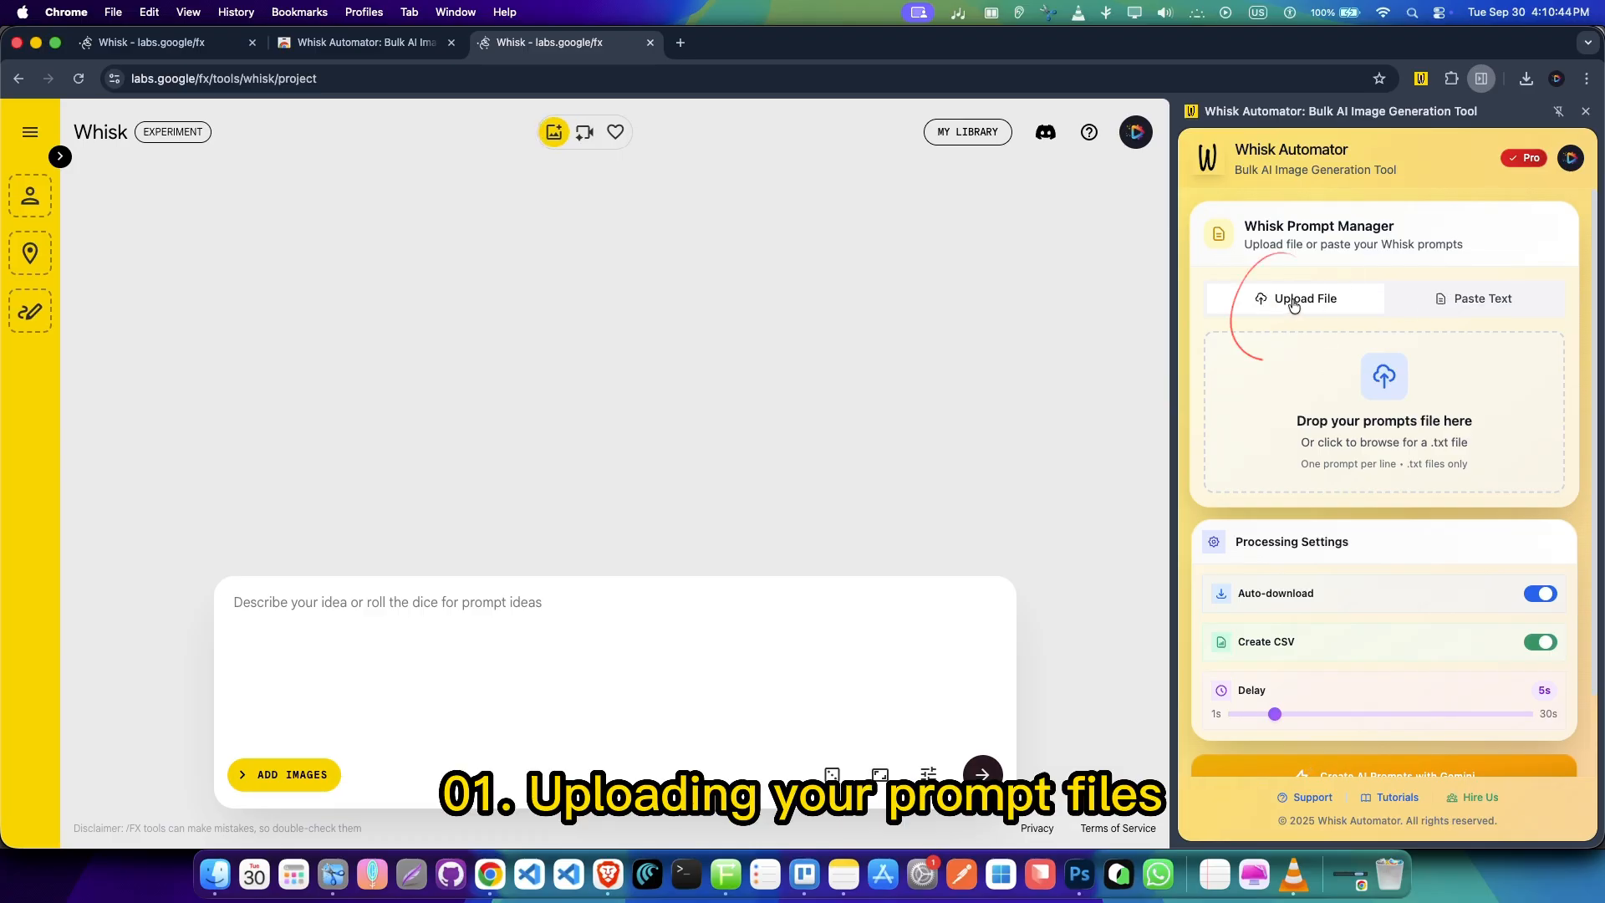
left_click(1481, 298)
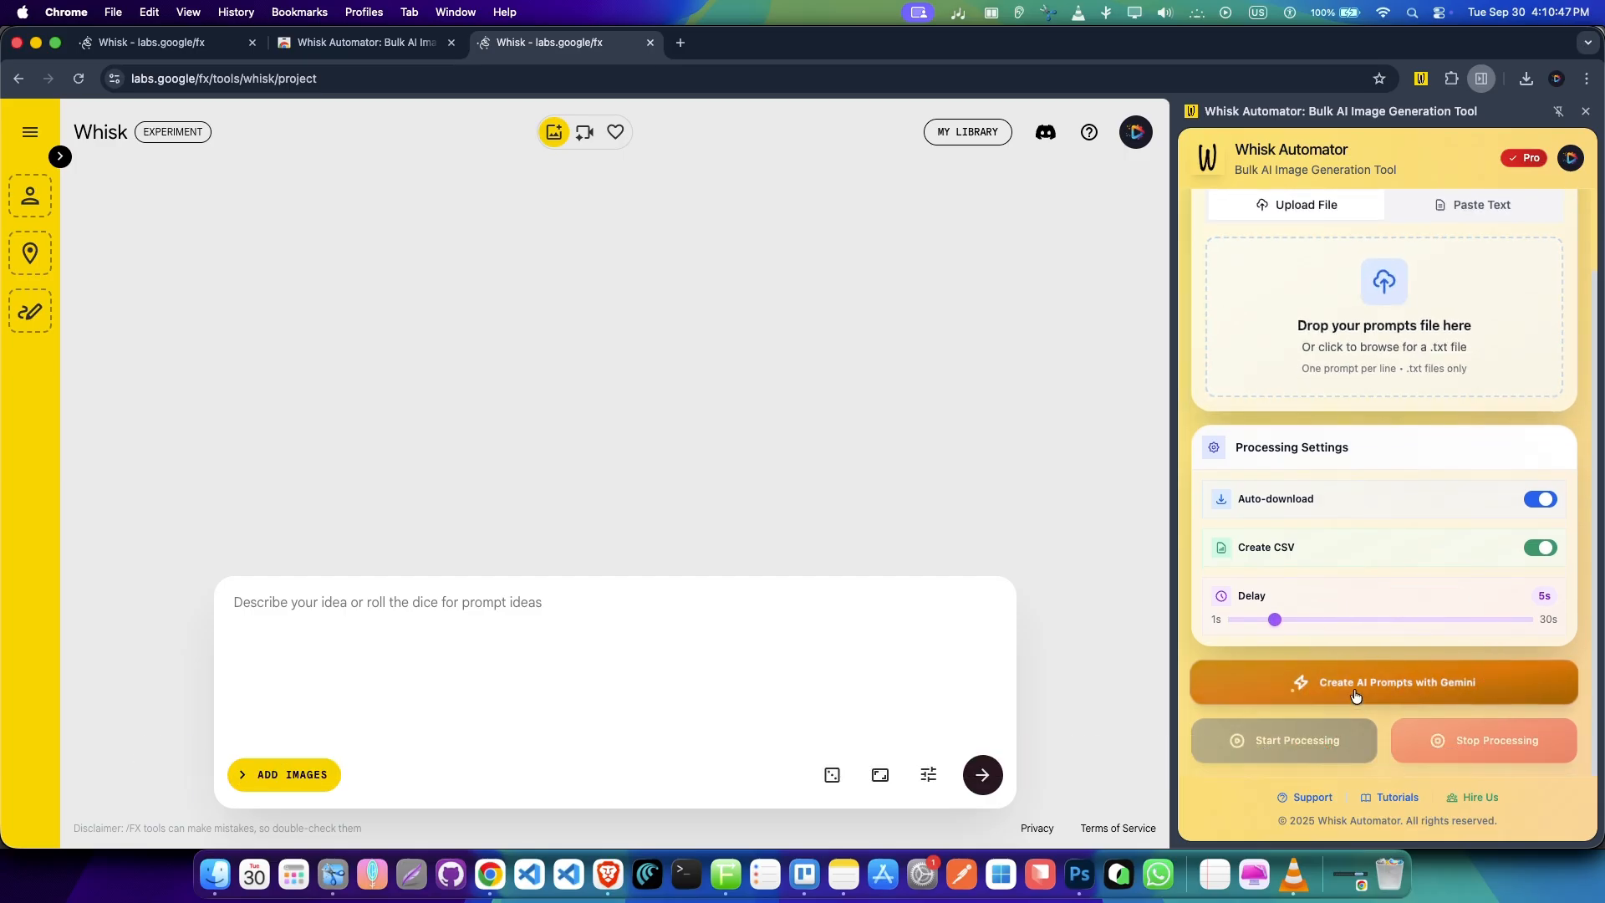
Review the Gemini prompt creator's Advanced Options, then upload the prompt file cat (8).txt.
left_click(1382, 682)
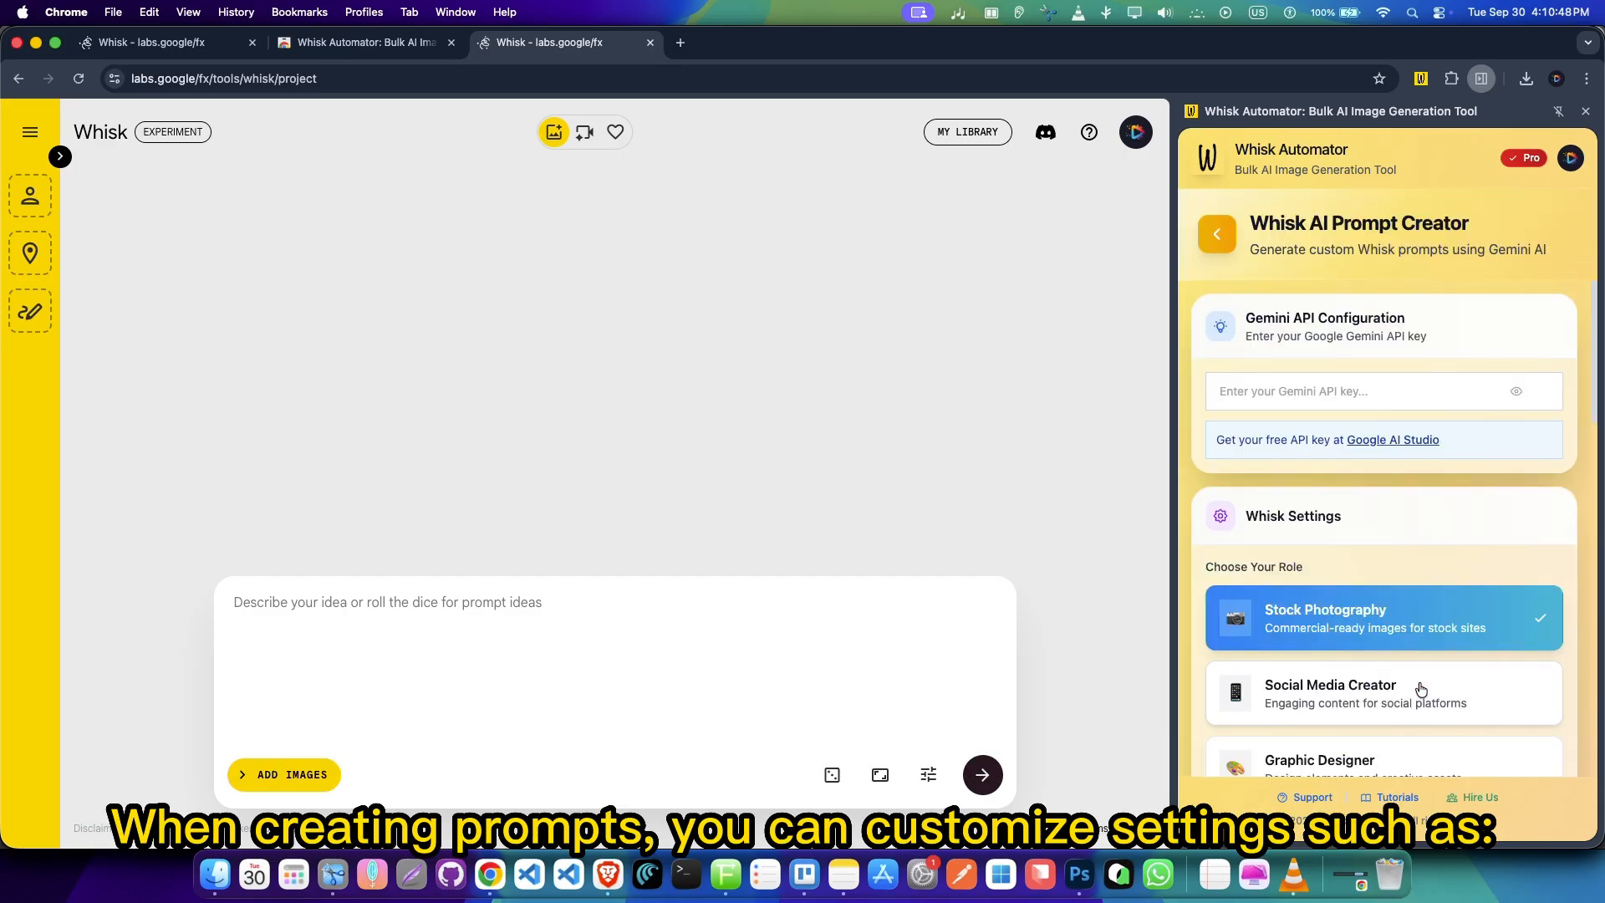
scroll("down", 3)
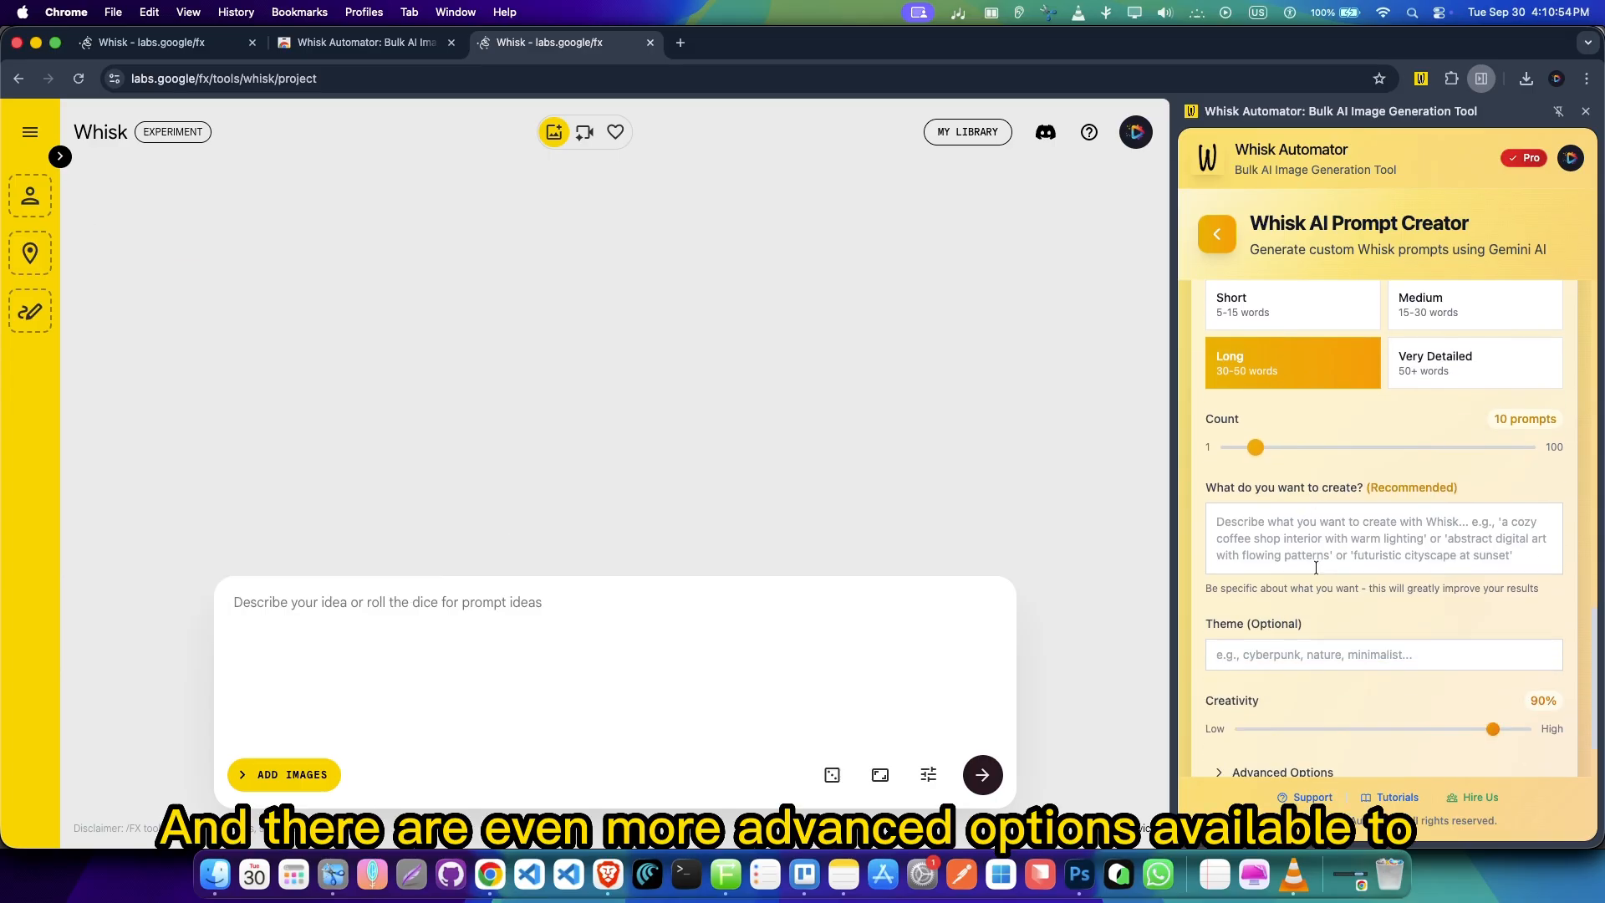
scroll("down", 3)
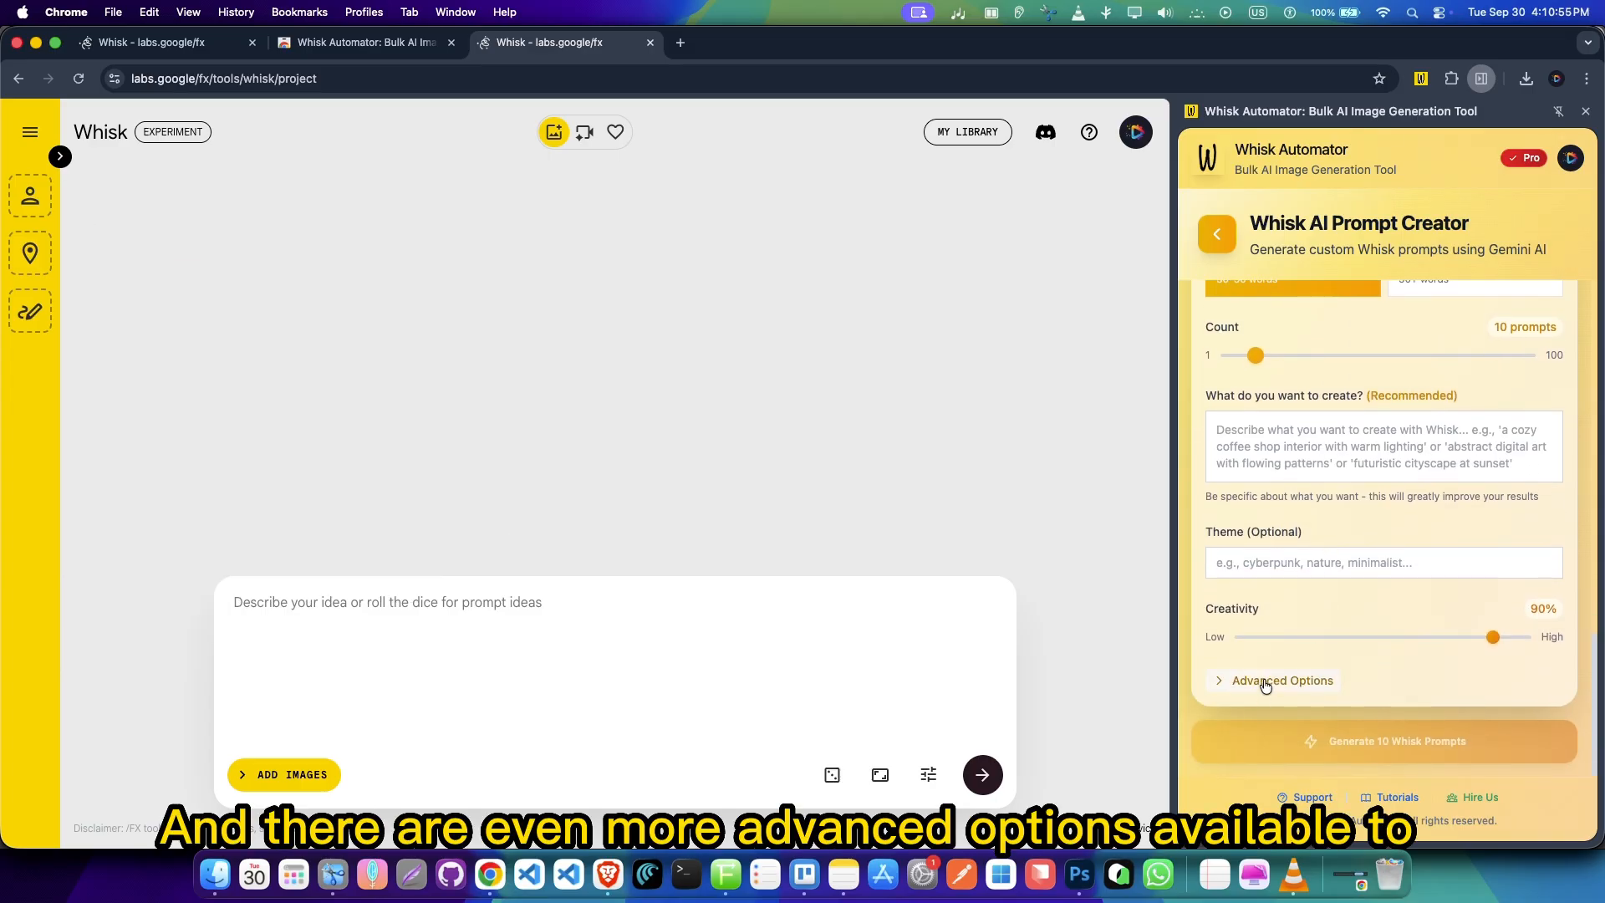
left_click(1281, 679)
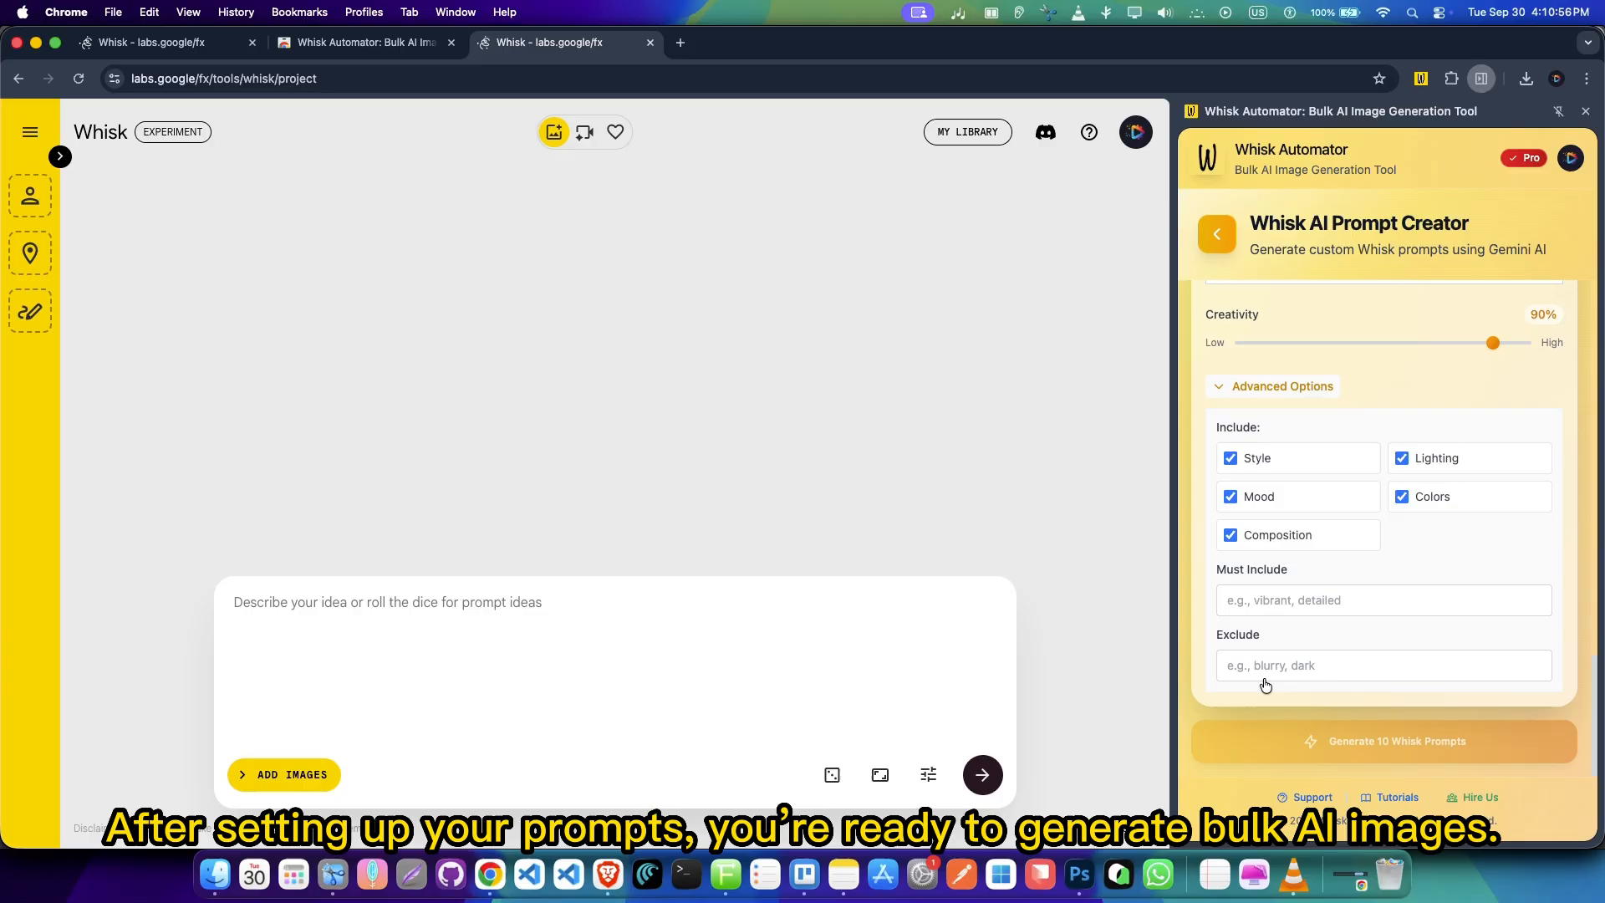
left_click(1216, 234)
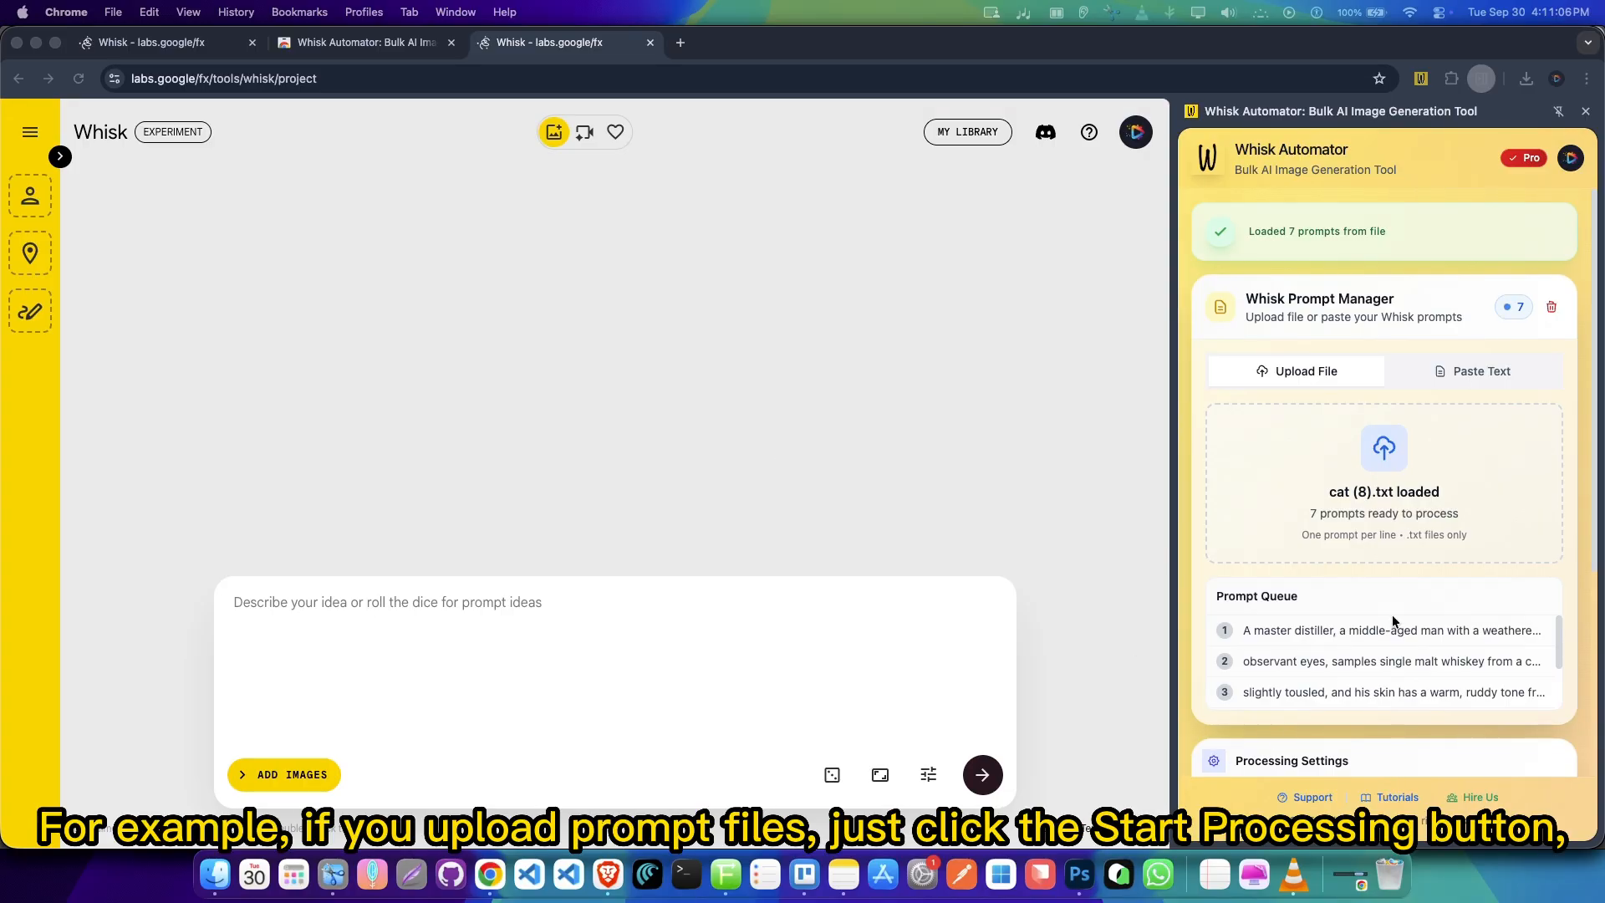
Start processing the 7 queued prompts with automatic image downloads.
scroll("down", 3)
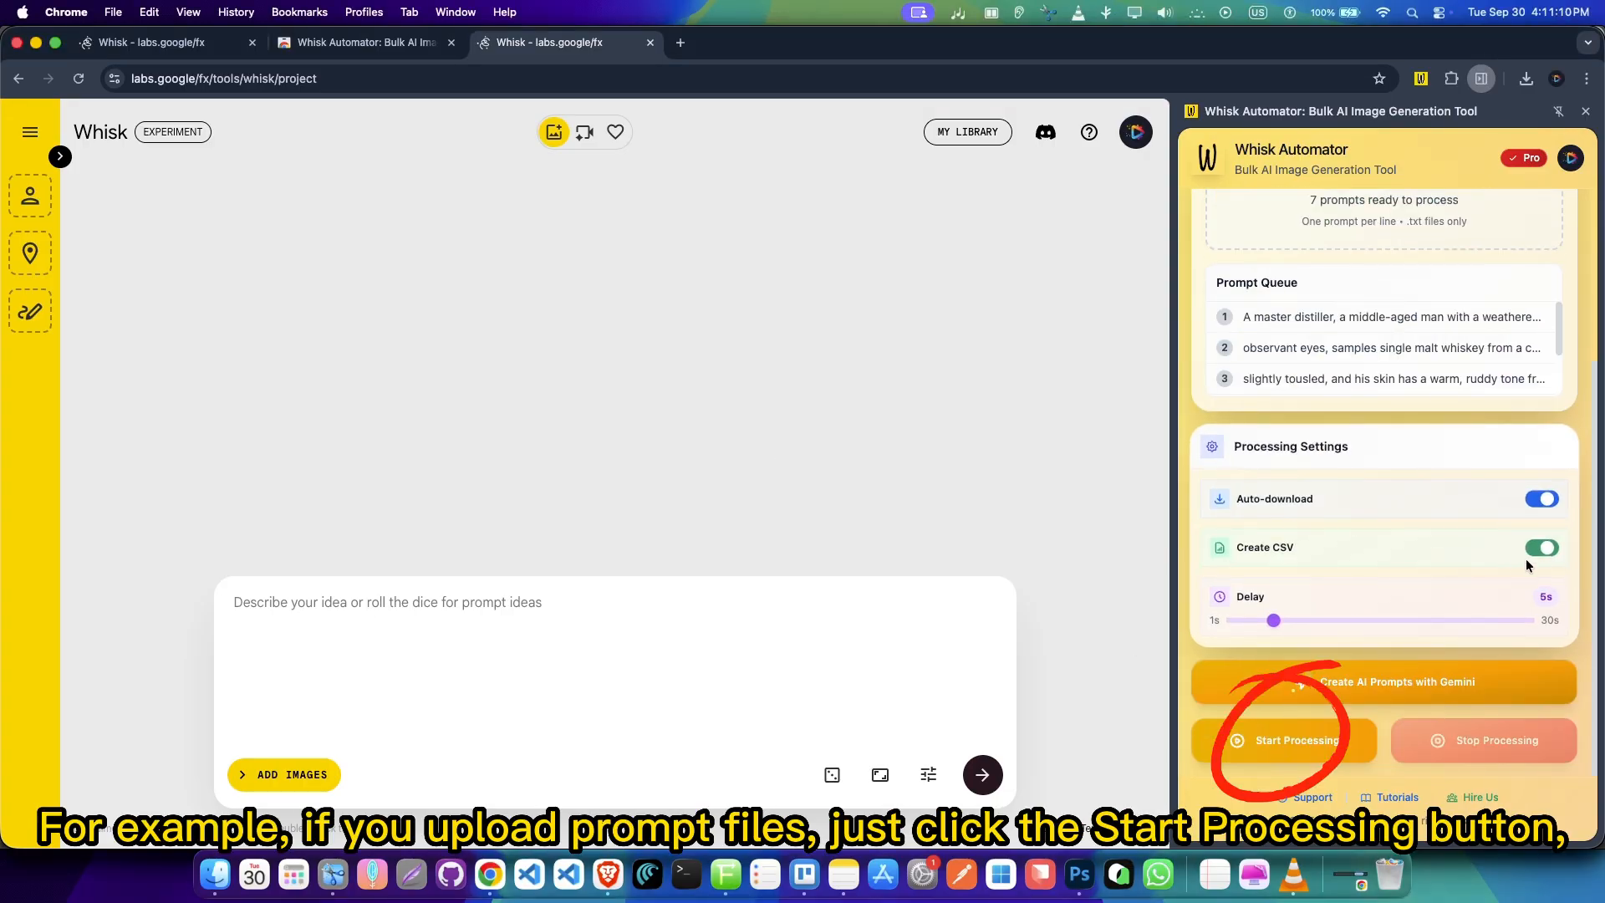
left_click(1283, 739)
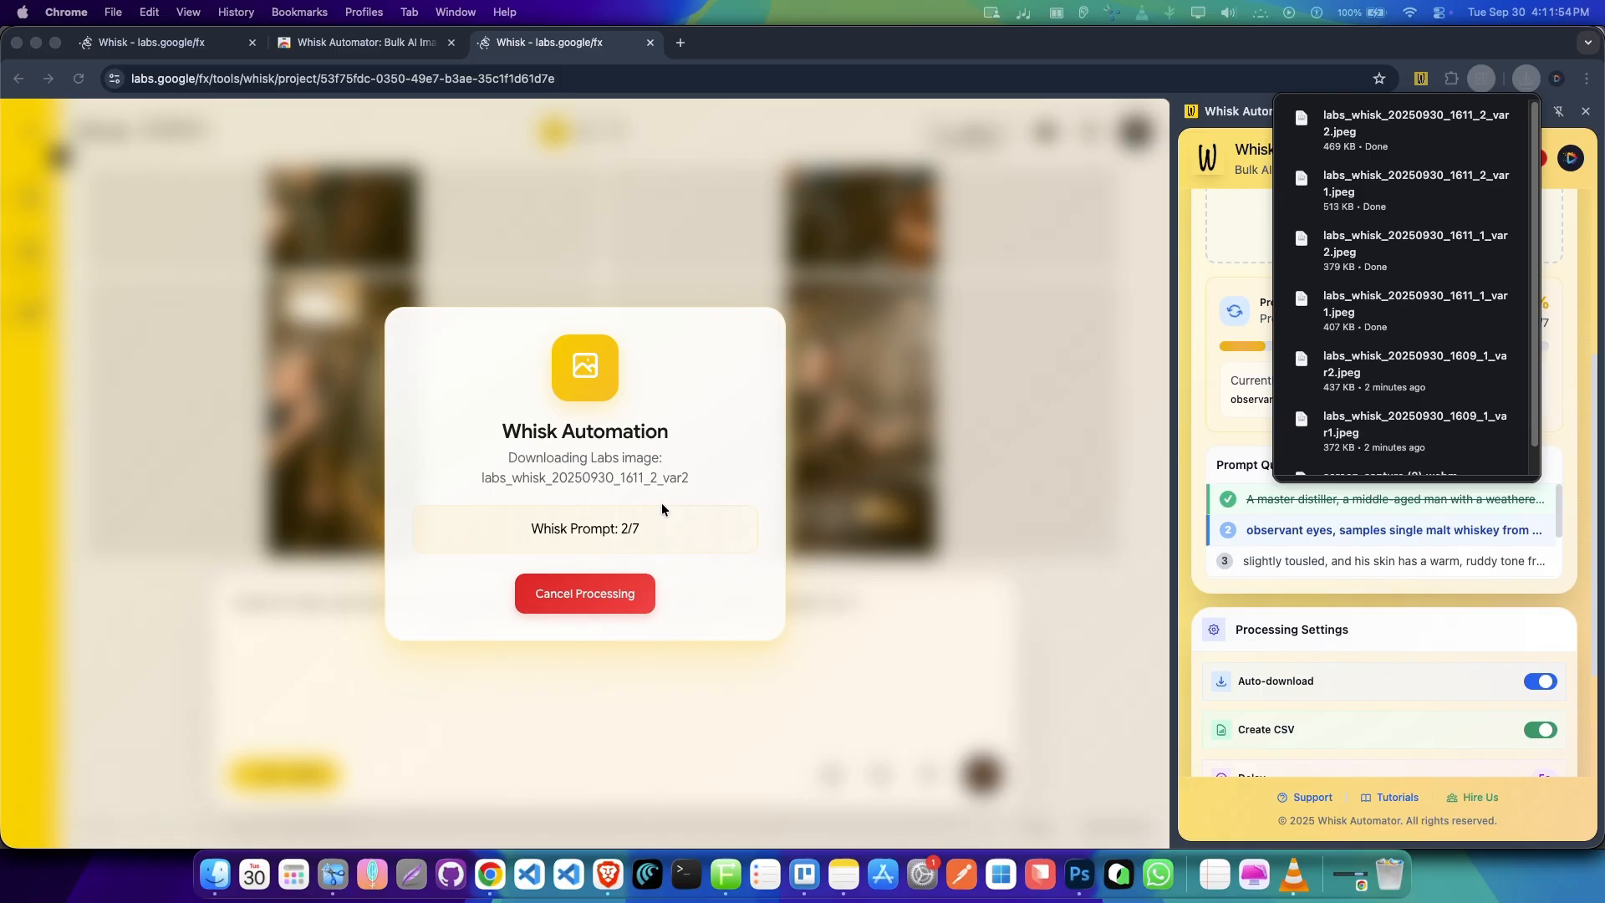